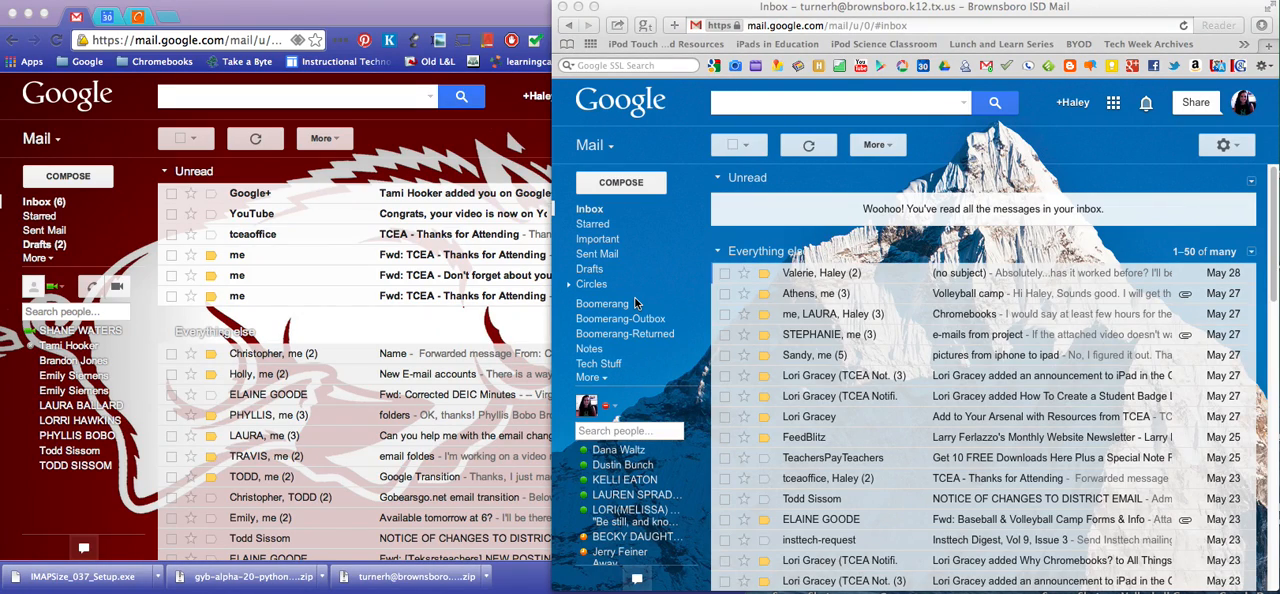
pyautogui.moveTo(855, 293)
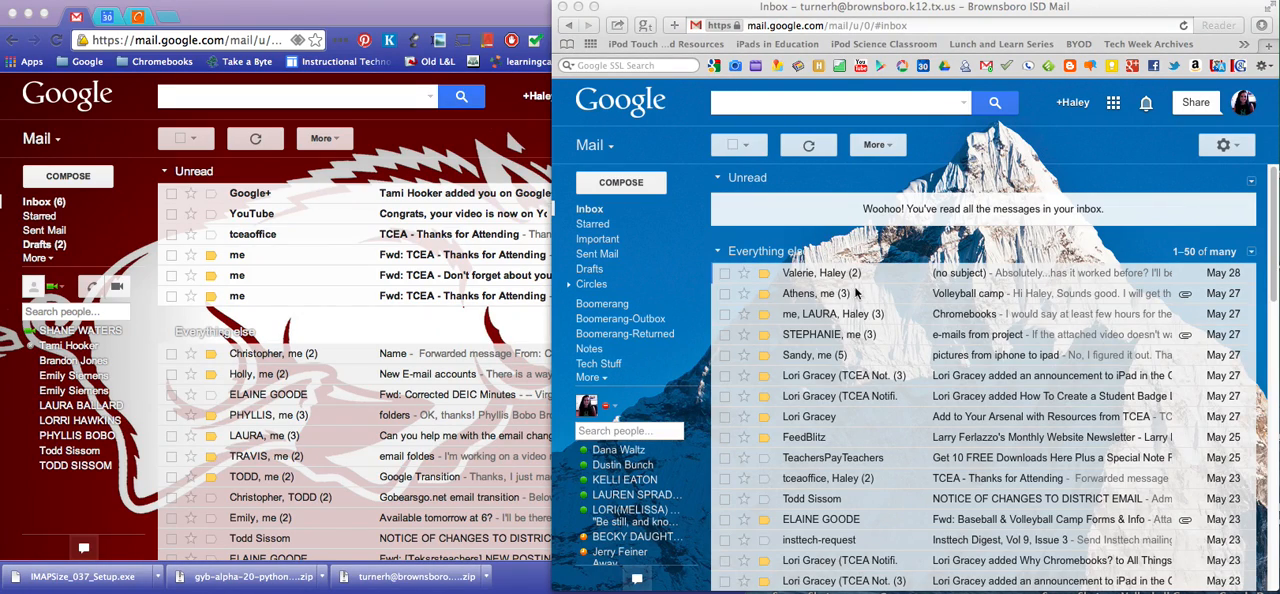
pyautogui.moveTo(945, 218)
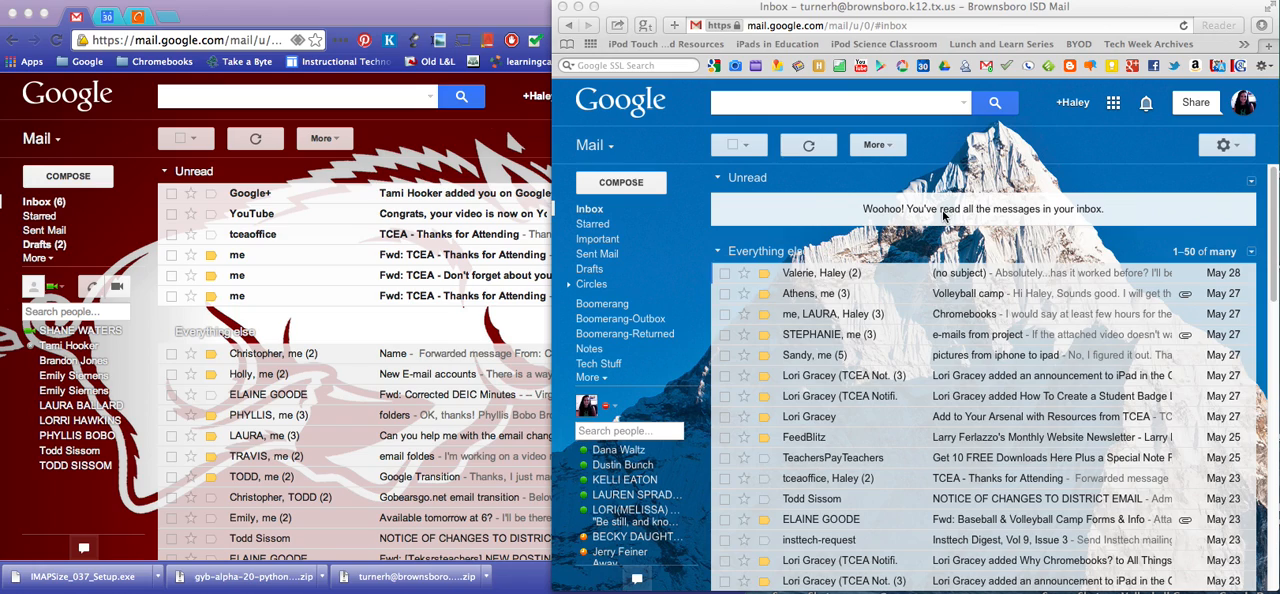
pyautogui.moveTo(1255, 112)
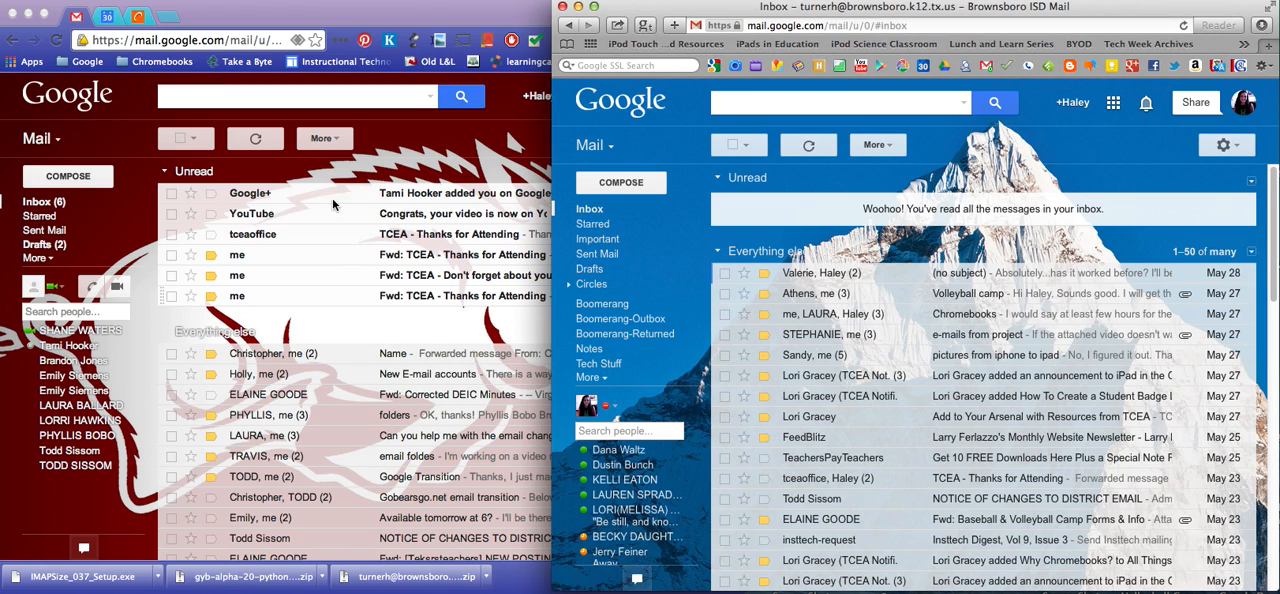
pyautogui.moveTo(1043, 196)
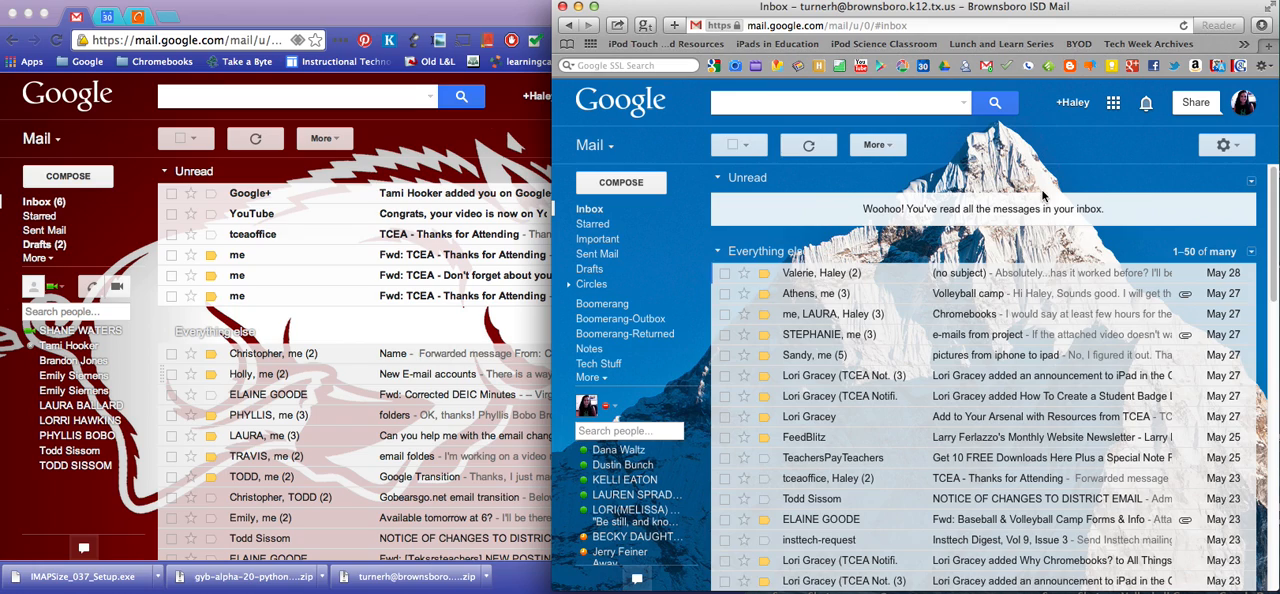
pyautogui.moveTo(1250, 107)
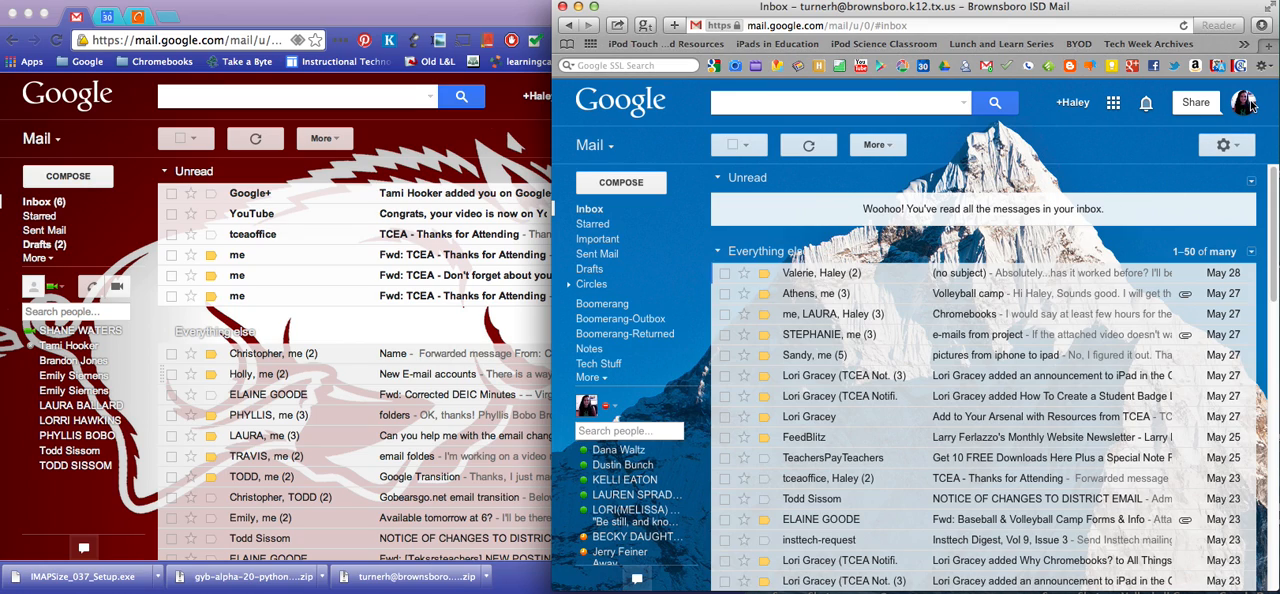
# Enable POP for all mail in the Brownsboro account's Forwarding and POP/IMAP settings
pyautogui.click(1245, 101)
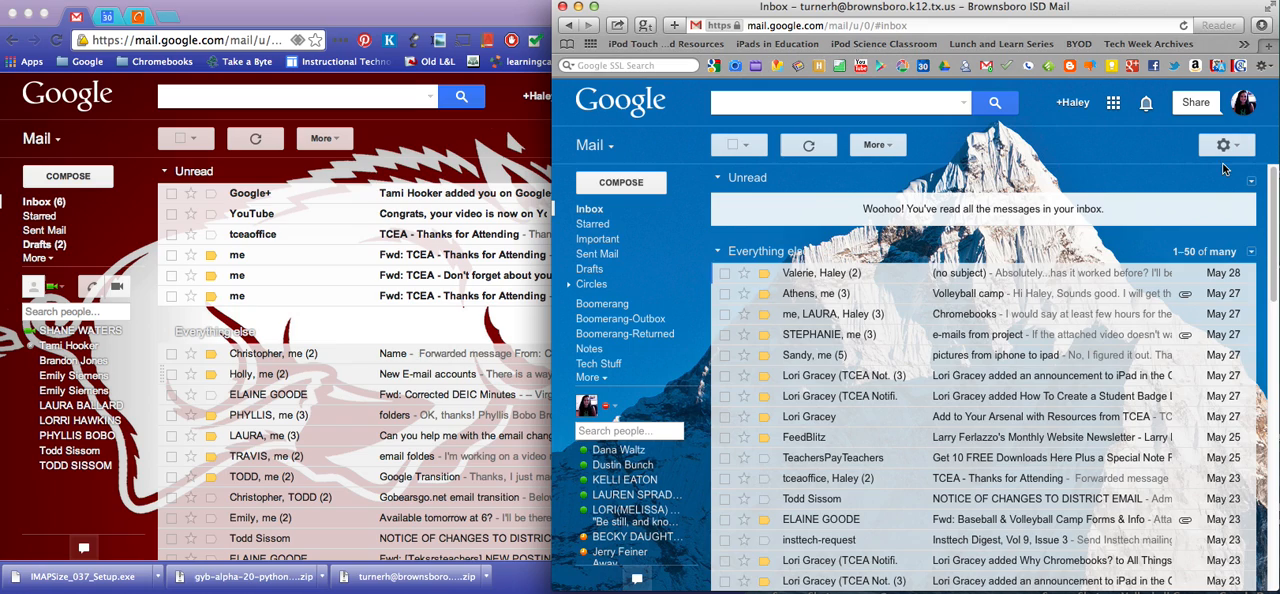
pyautogui.click(1224, 145)
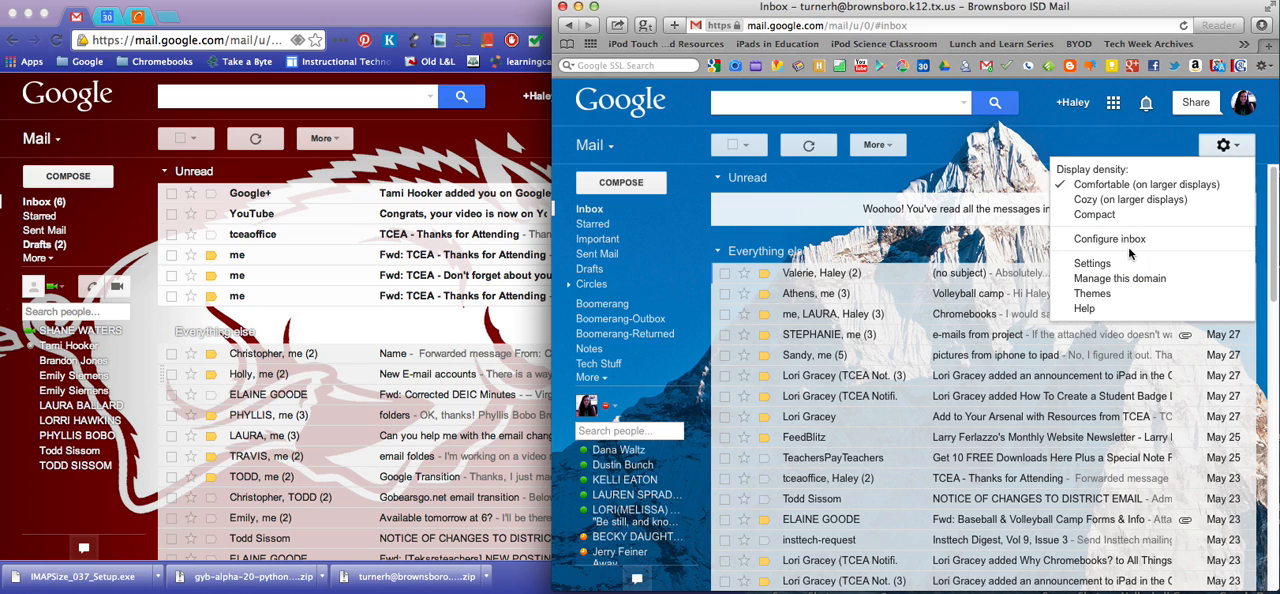
pyautogui.click(1092, 263)
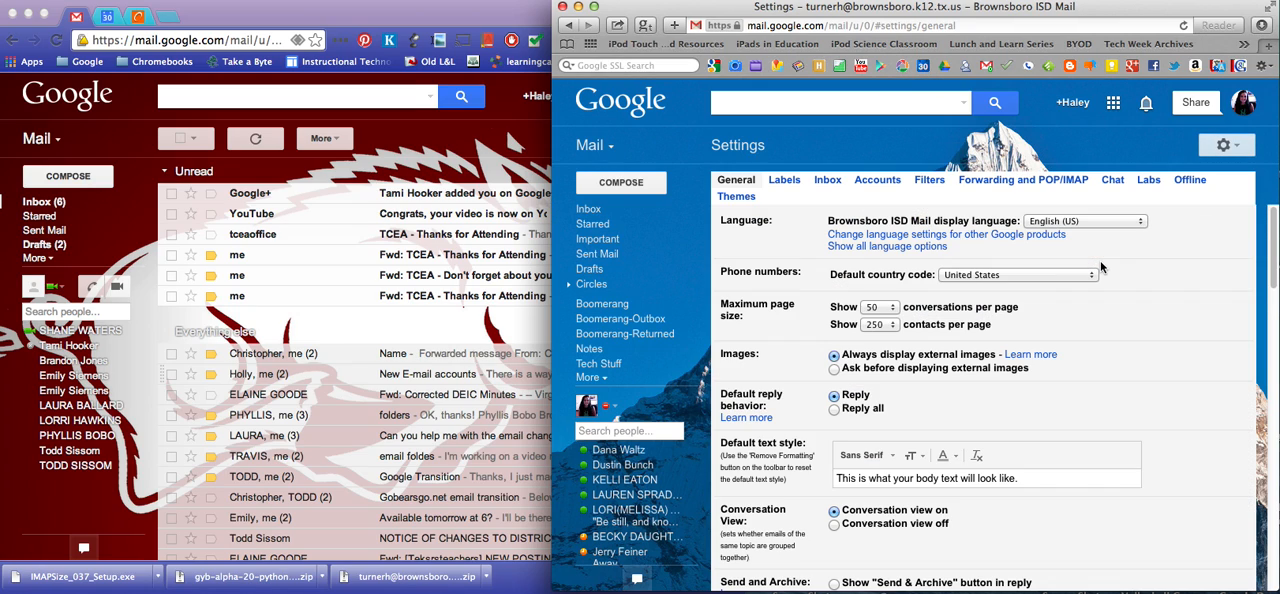
pyautogui.moveTo(1018, 189)
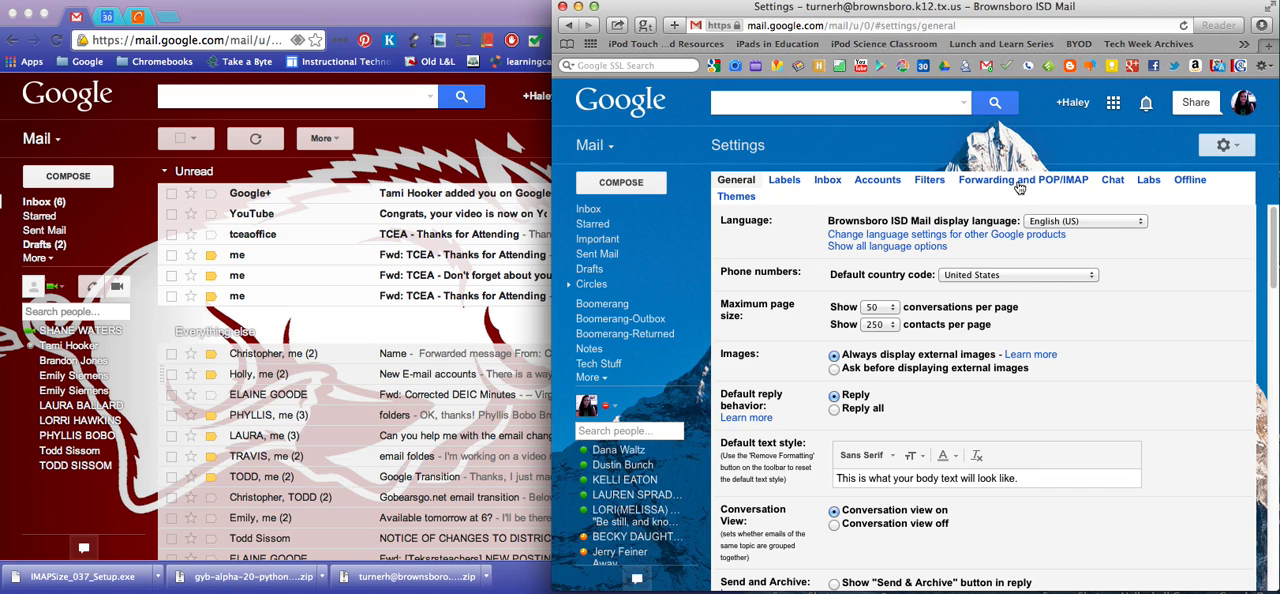
pyautogui.click(1022, 179)
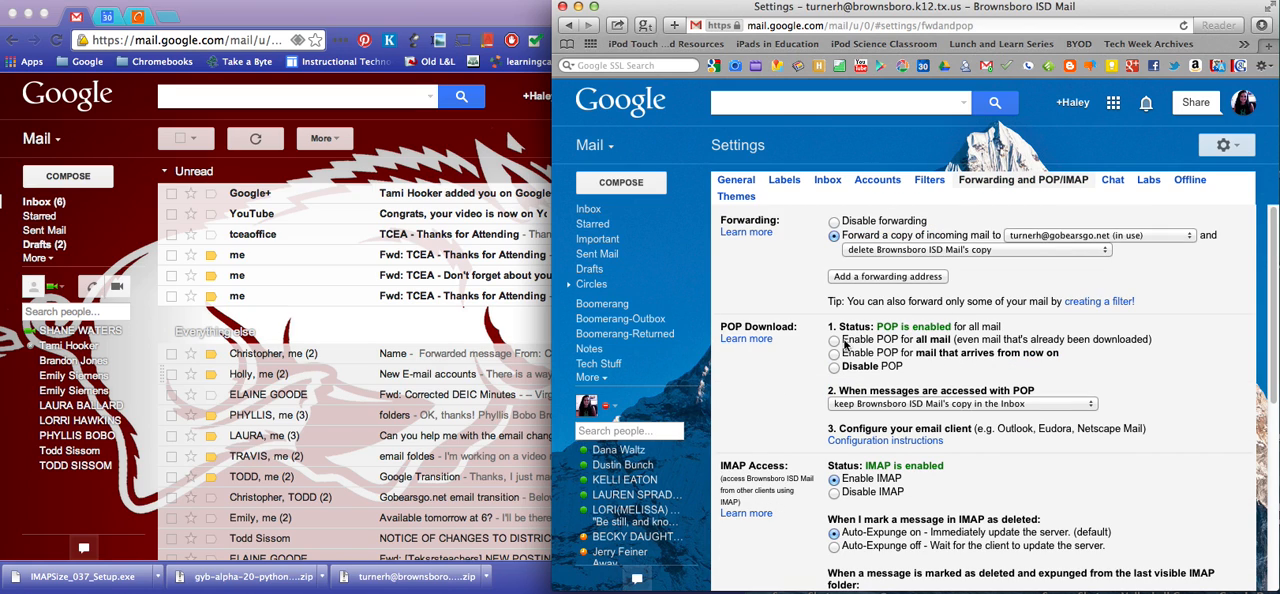
pyautogui.click(833, 339)
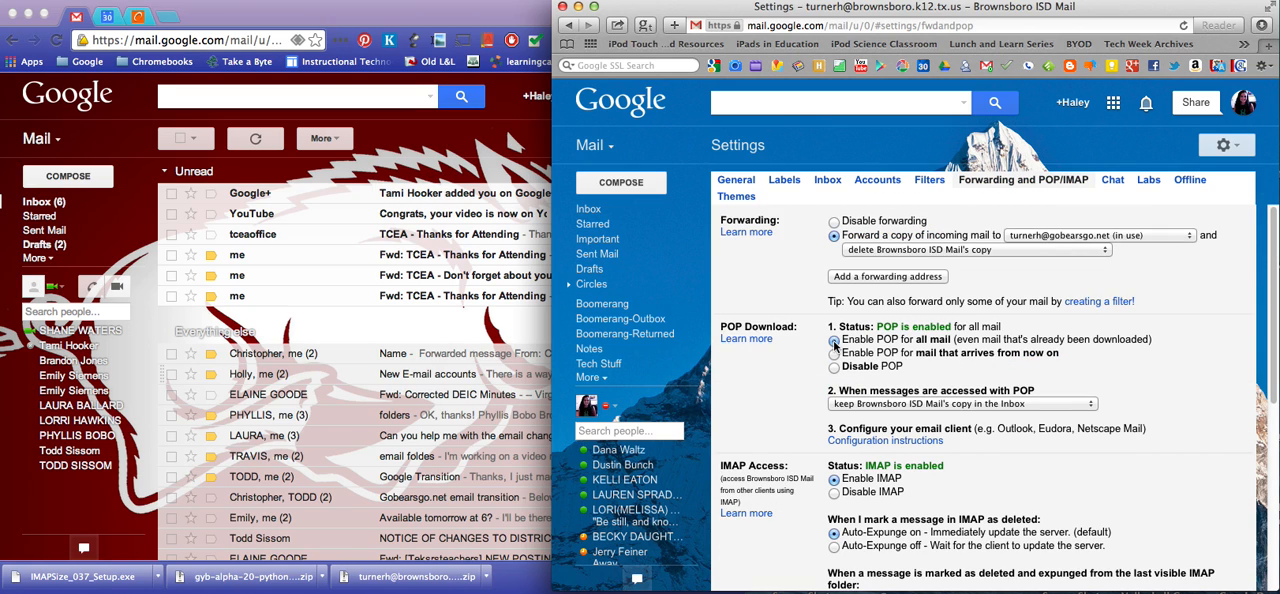
pyautogui.scroll(-3)
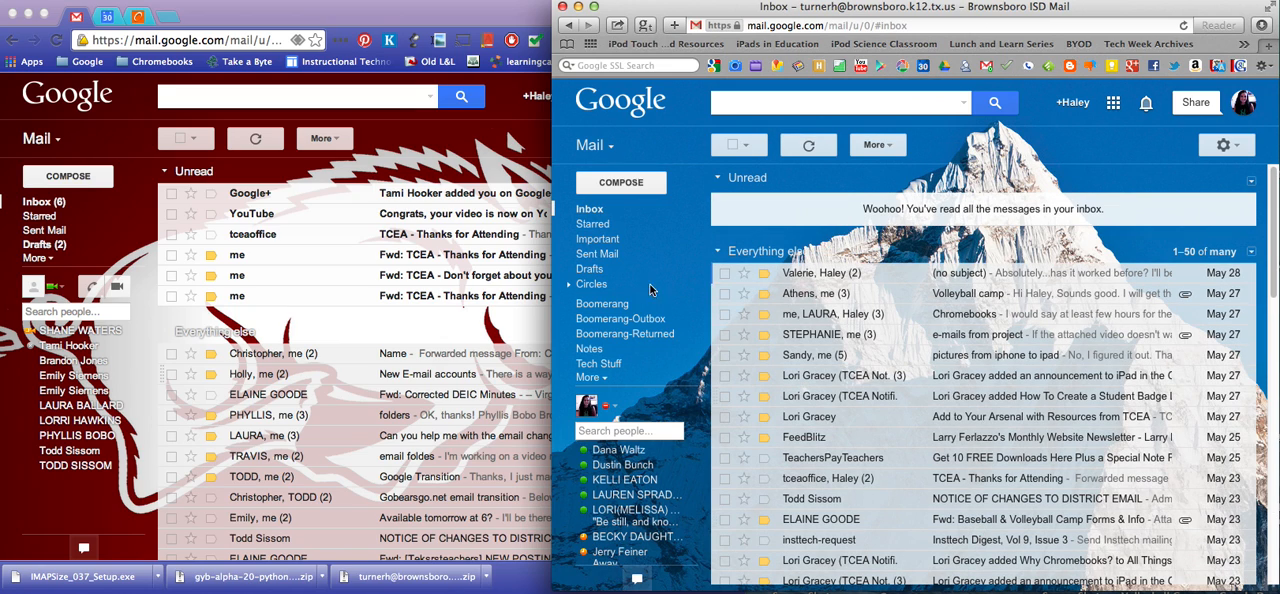
pyautogui.moveTo(463, 24)
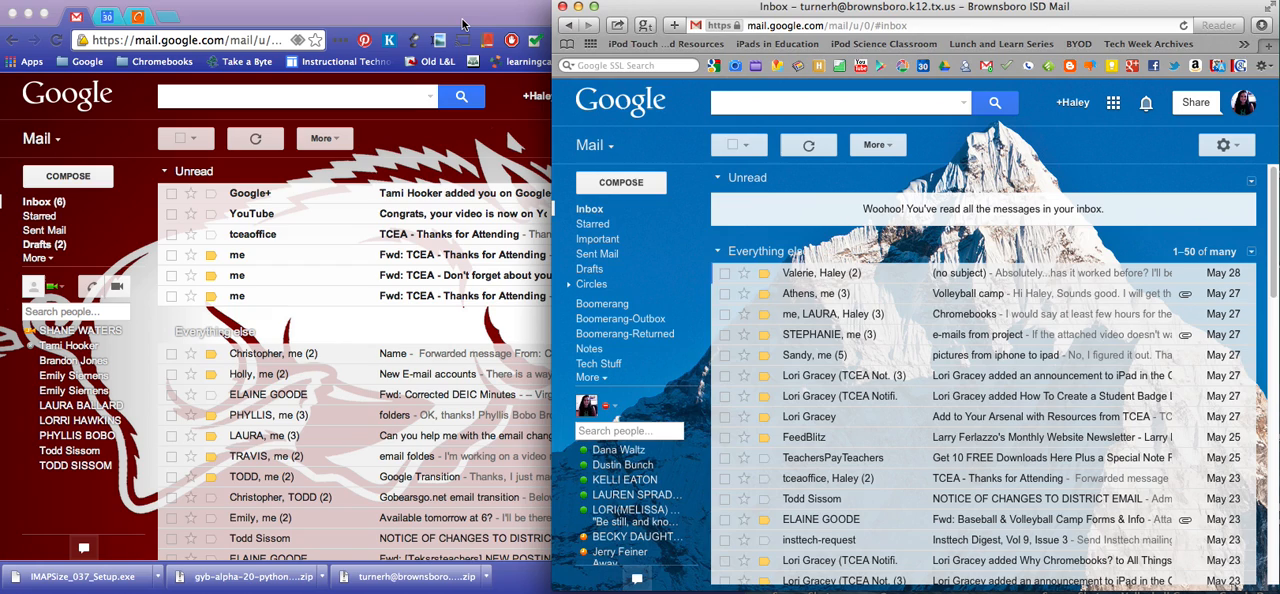
# In the Gobearsgo account's Accounts settings, start adding a POP3 mail account you own
pyautogui.click(470, 24)
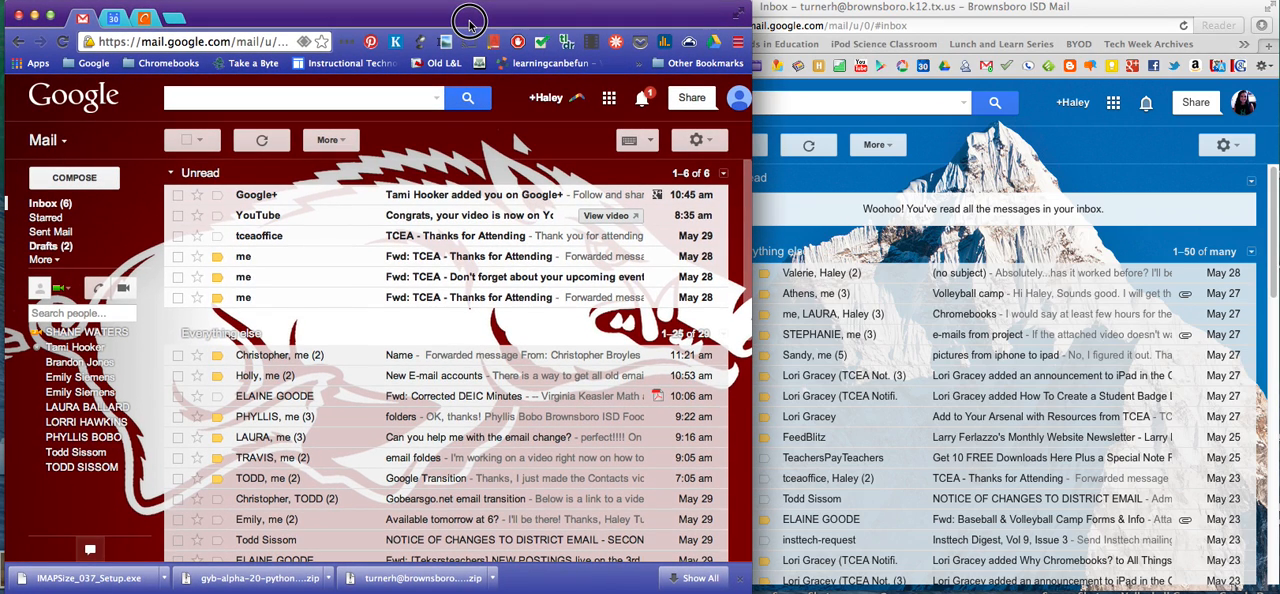
pyautogui.click(739, 98)
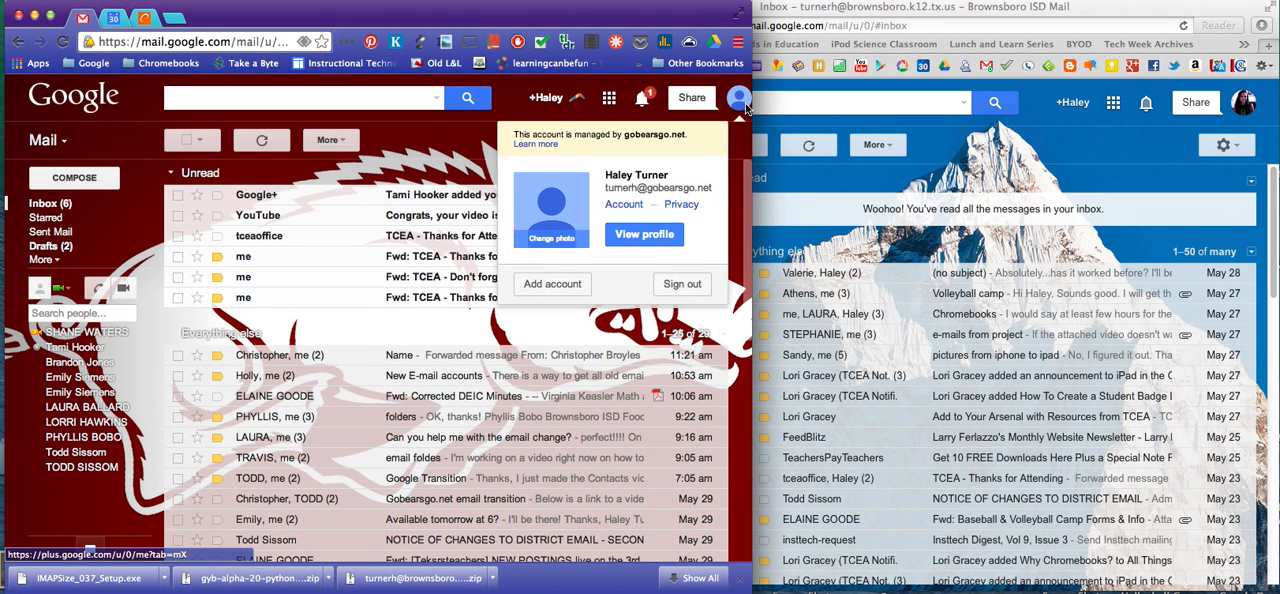
pyautogui.click(697, 139)
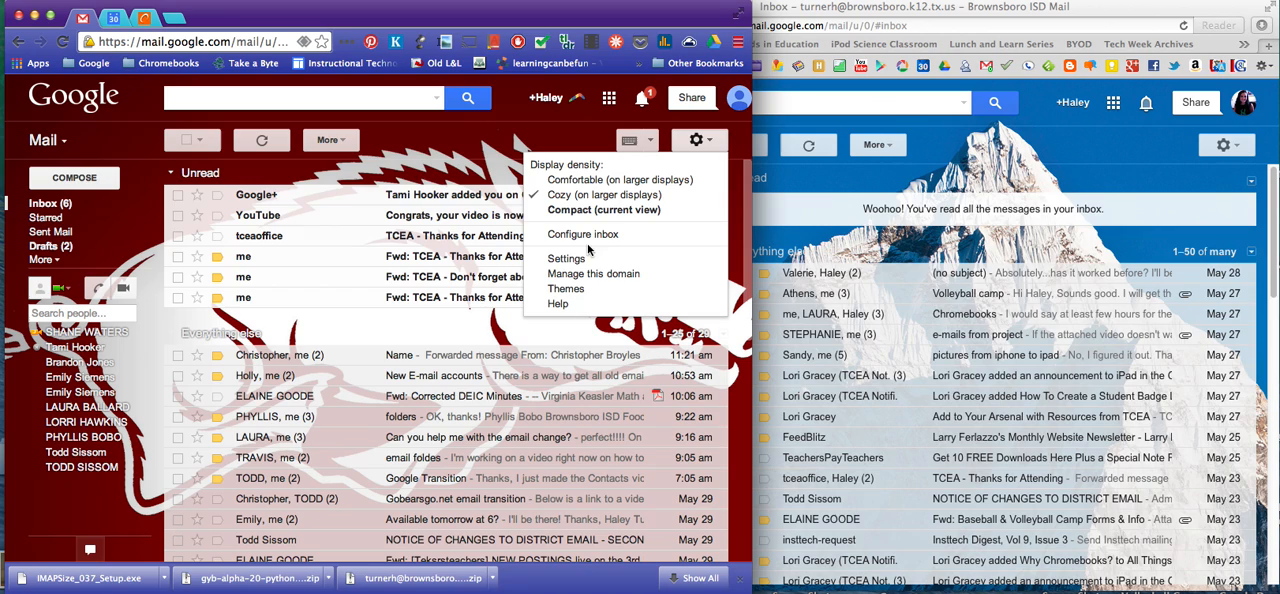
pyautogui.click(566, 258)
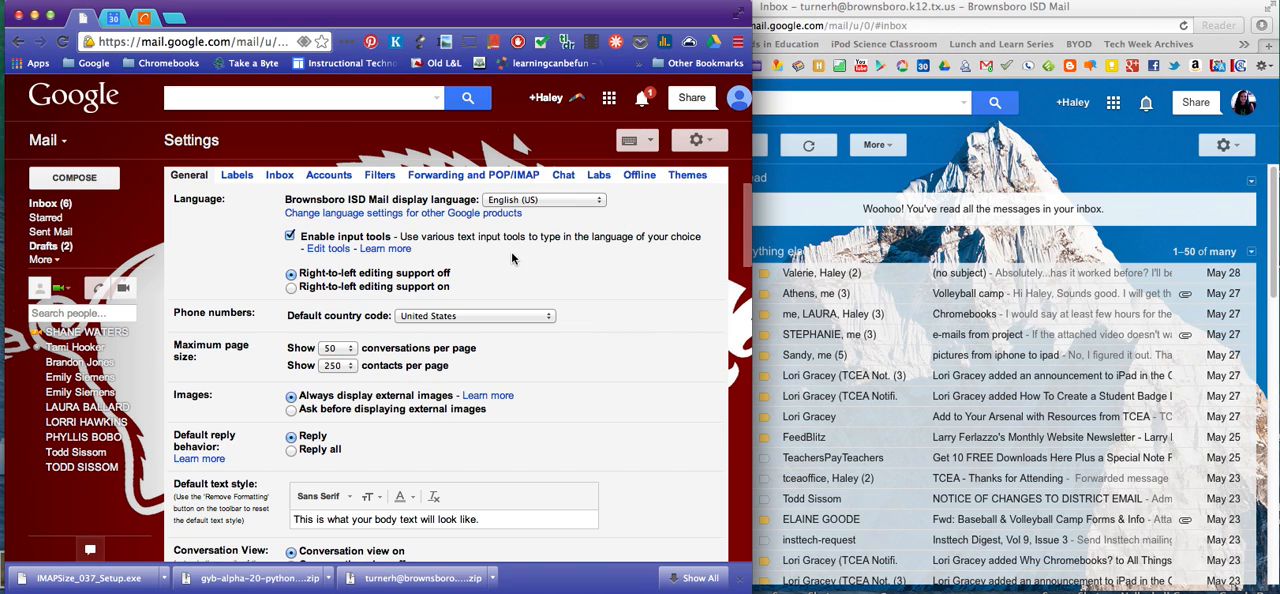
pyautogui.click(328, 175)
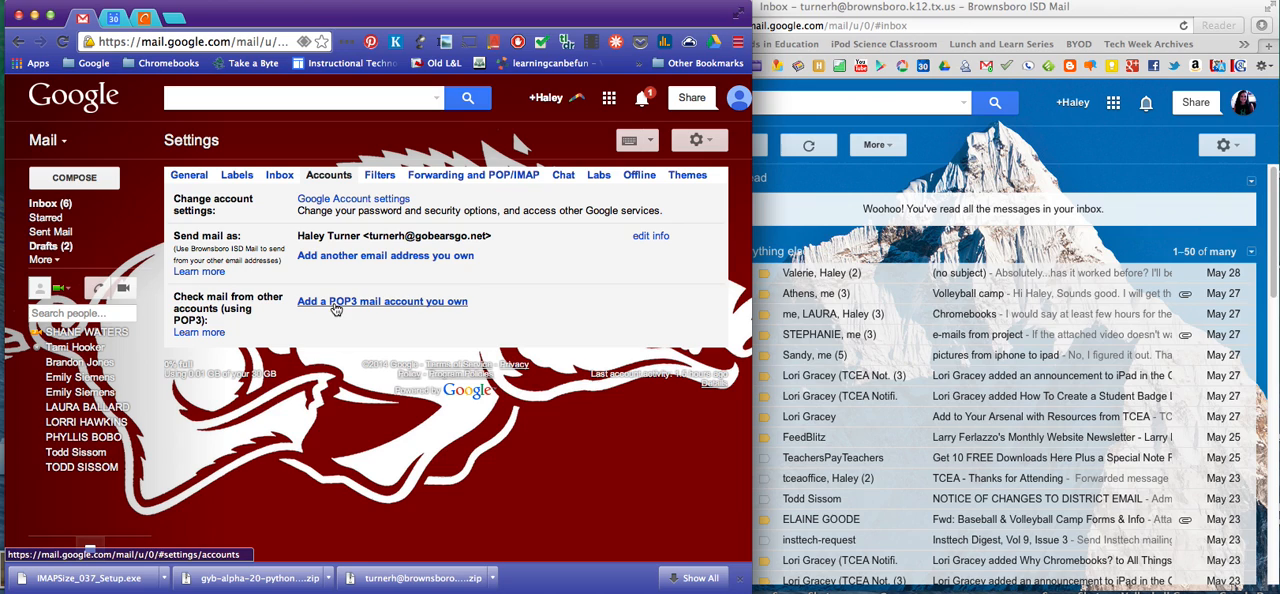
pyautogui.click(382, 301)
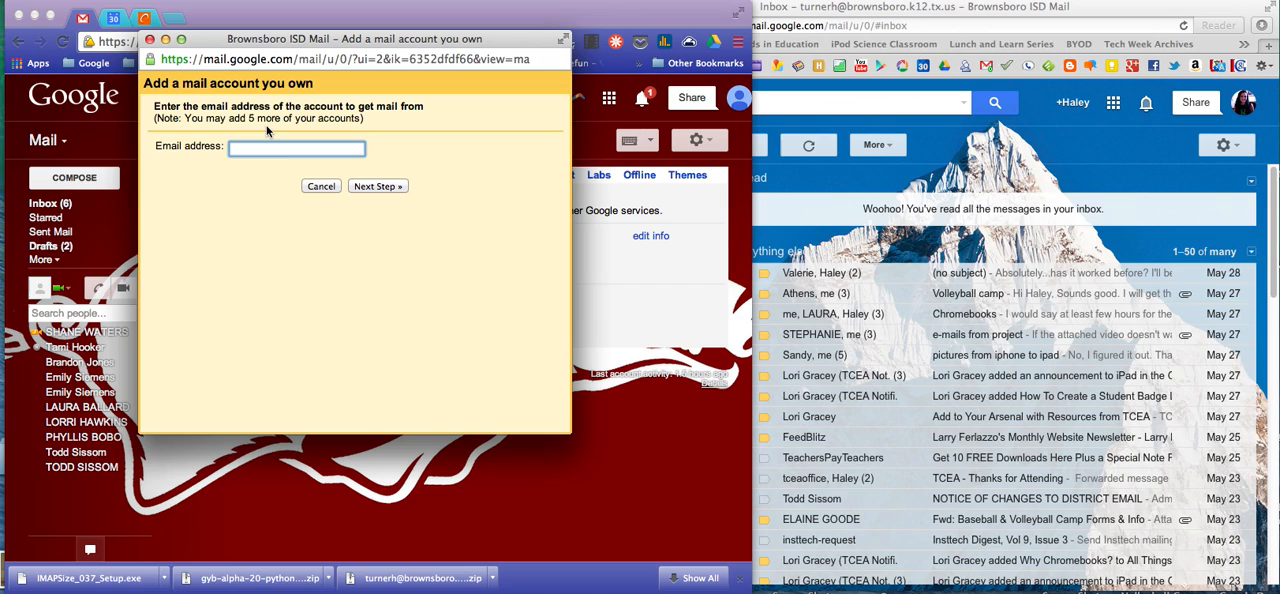
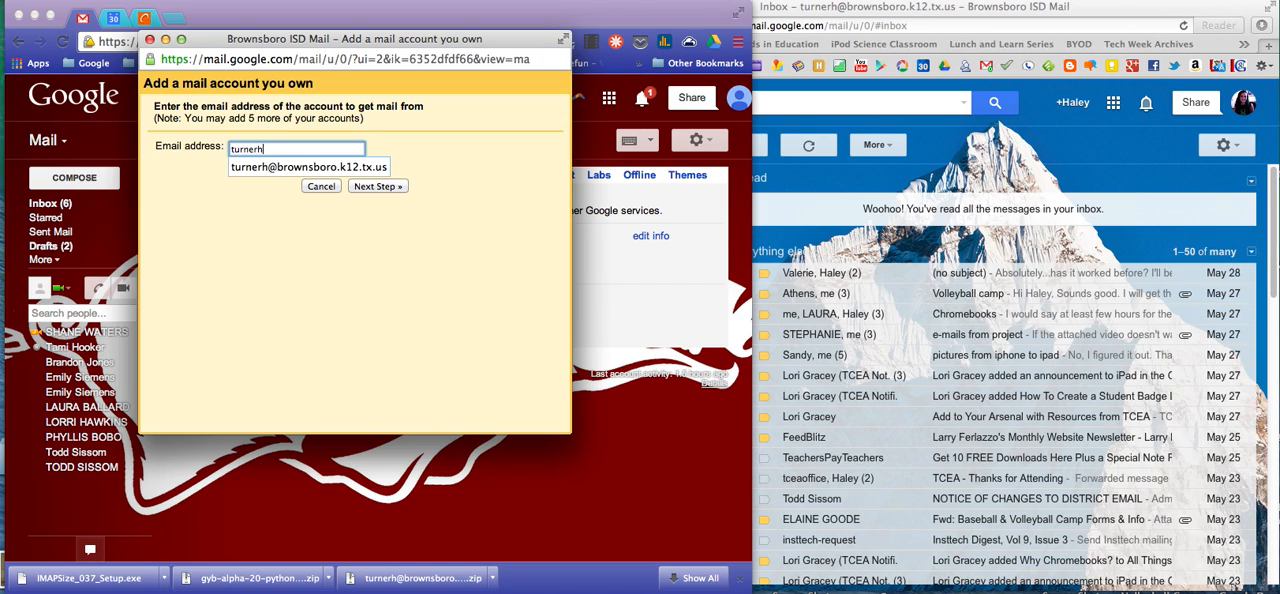
pyautogui.click(308, 166)
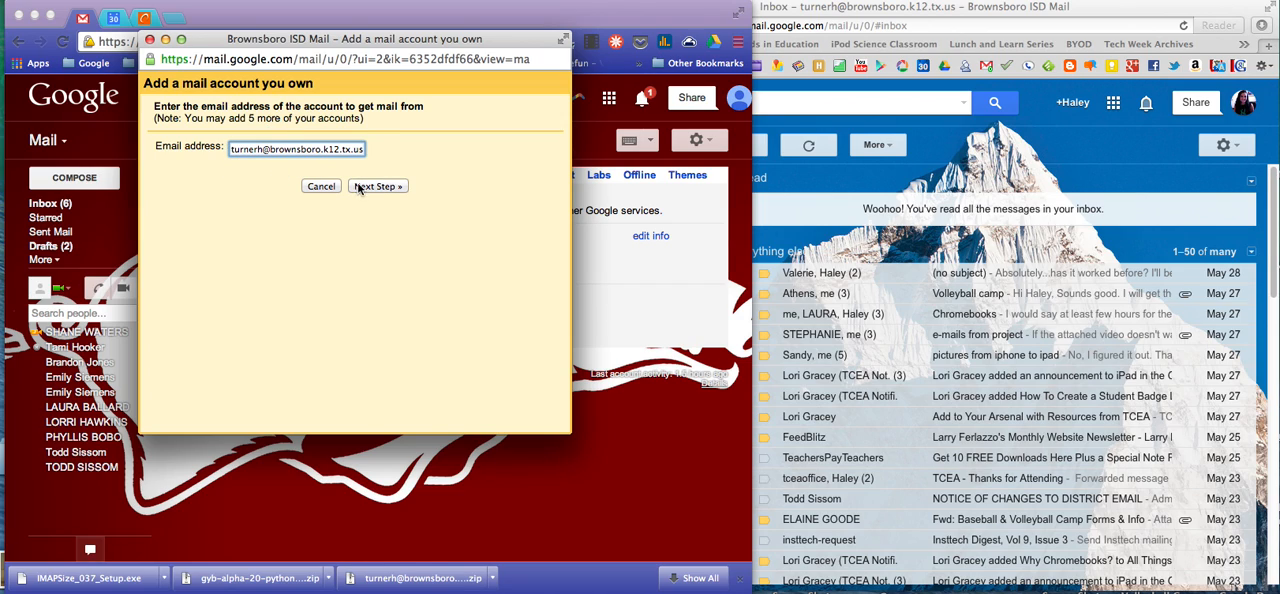
pyautogui.click(377, 186)
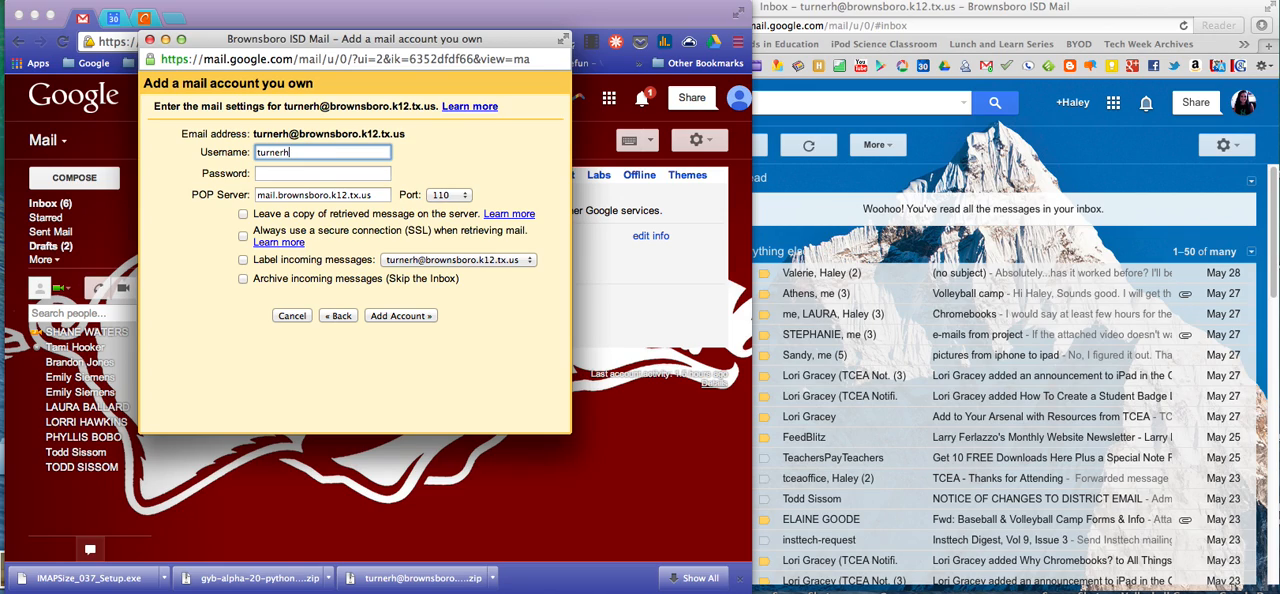
# Add the account with full username, pop.gmail.com on port 995, SSL and labelling on
pyautogui.write('@b')
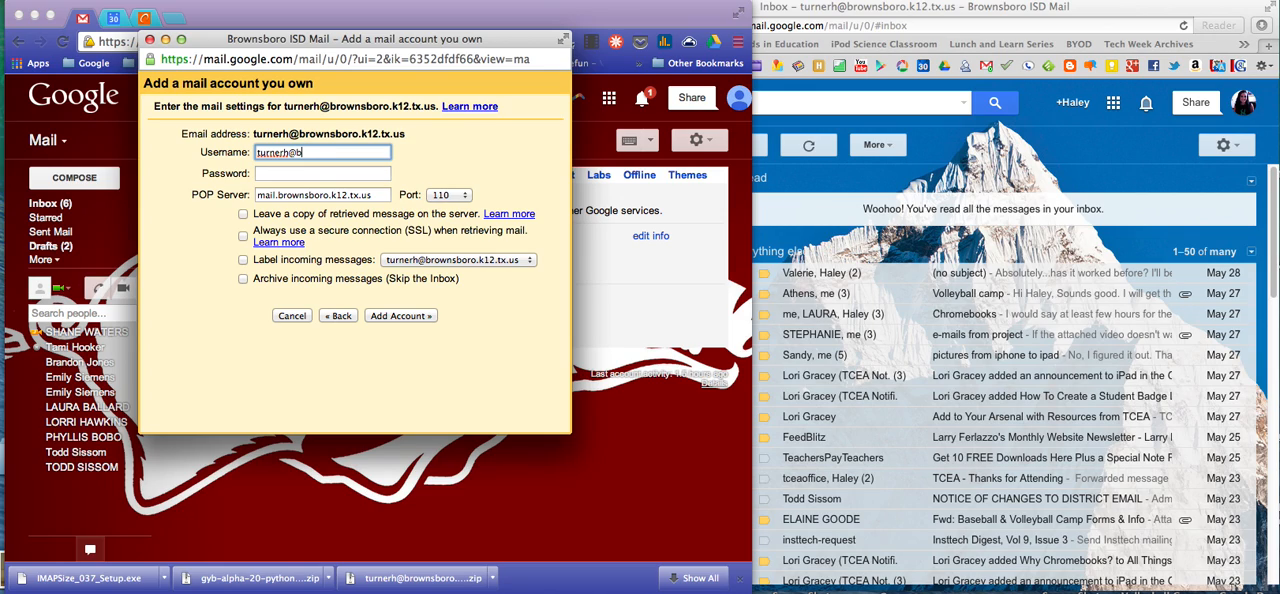
pyautogui.write('rownsboro.k12.tx.us')
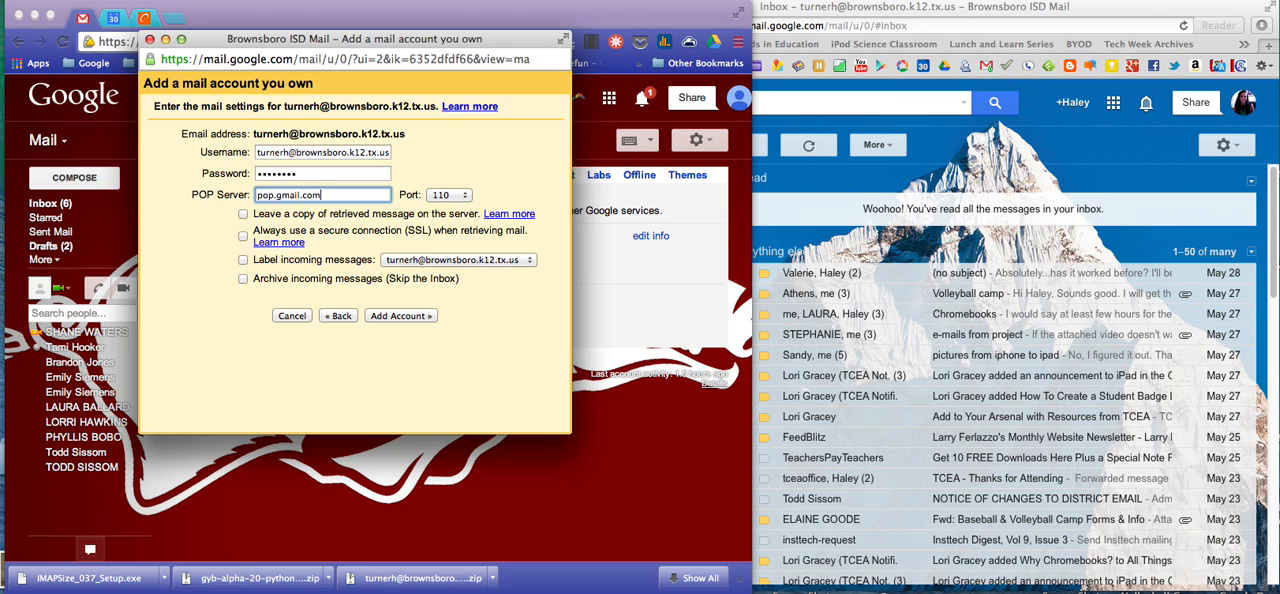
pyautogui.click(449, 194)
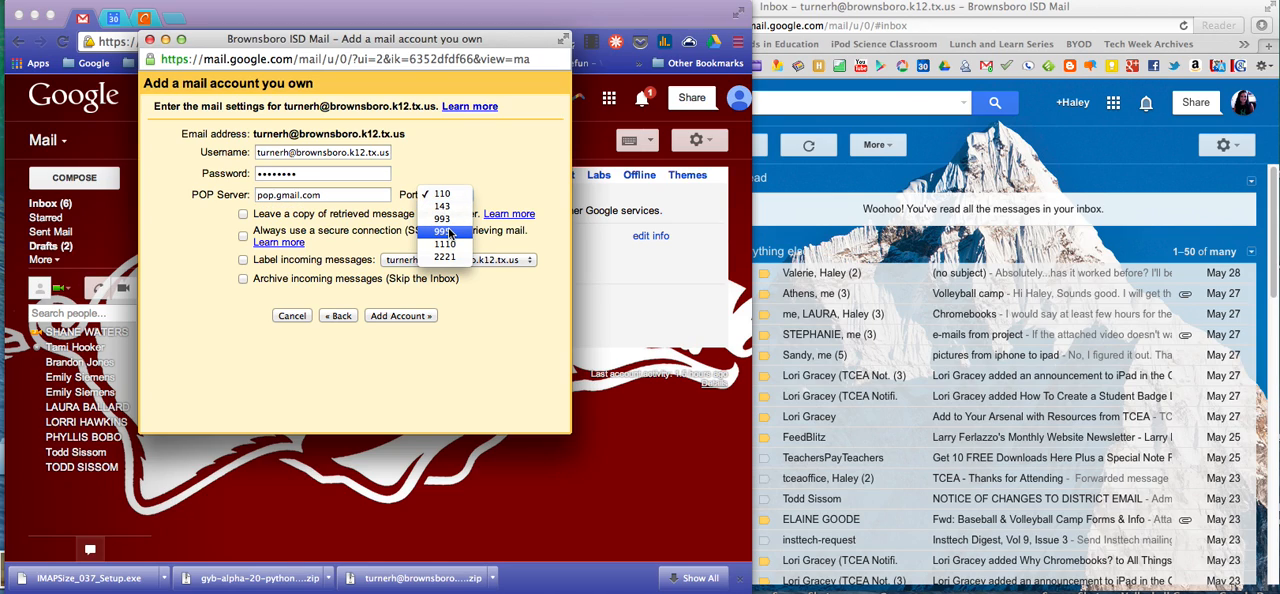
pyautogui.click(443, 231)
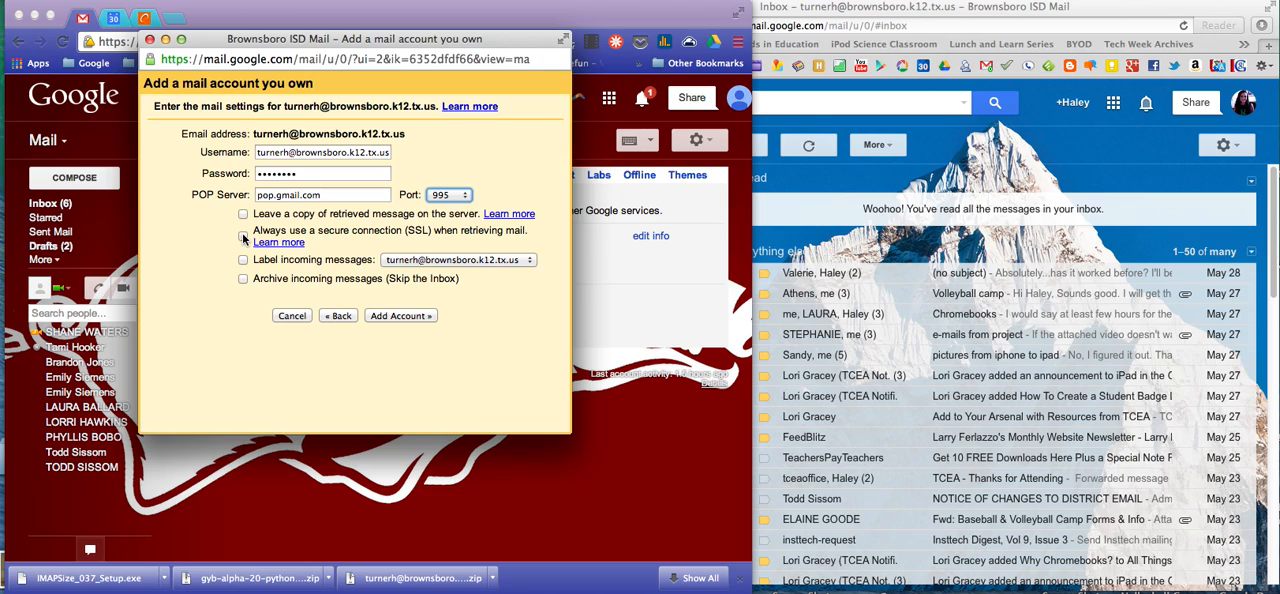
pyautogui.click(243, 237)
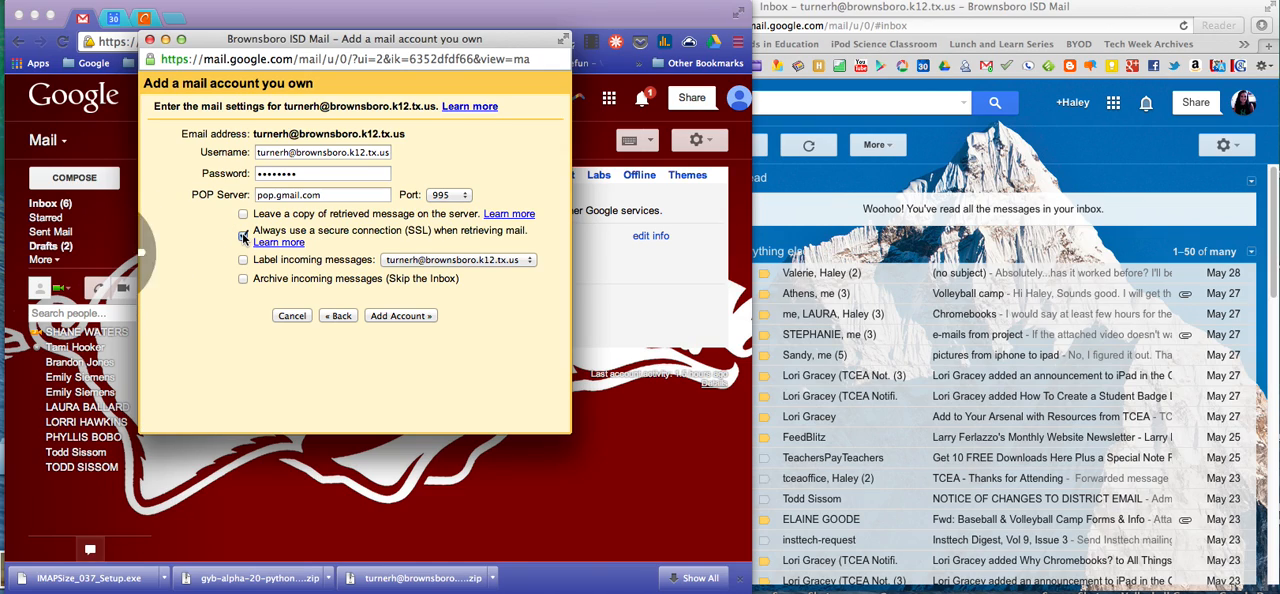
pyautogui.click(242, 234)
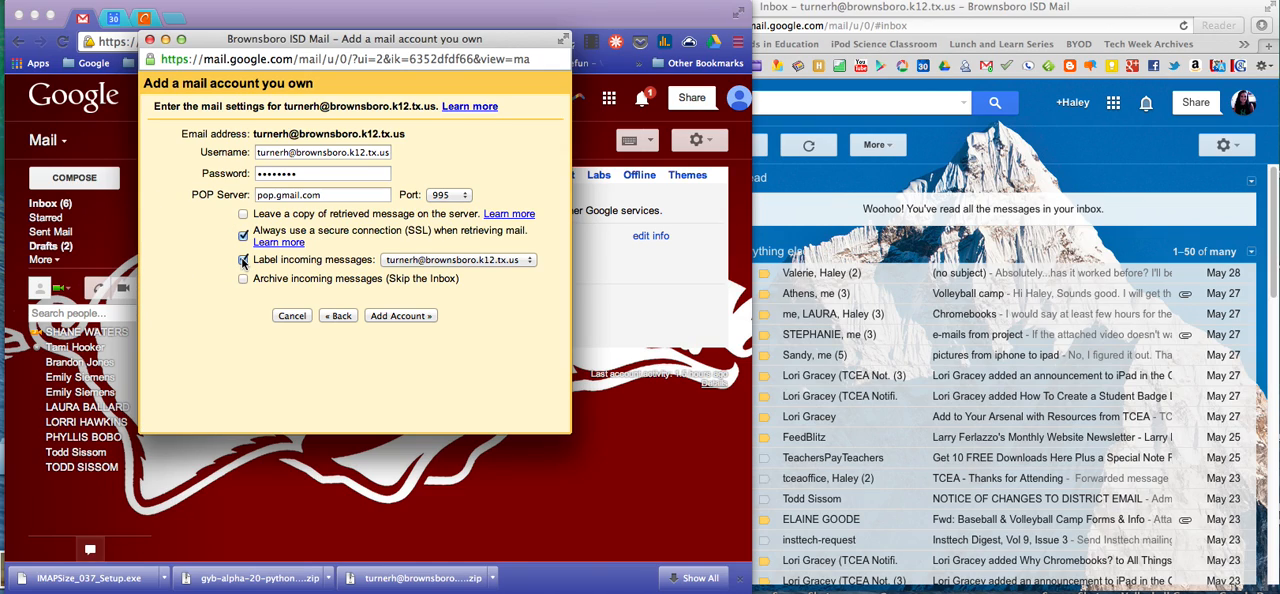
pyautogui.click(242, 259)
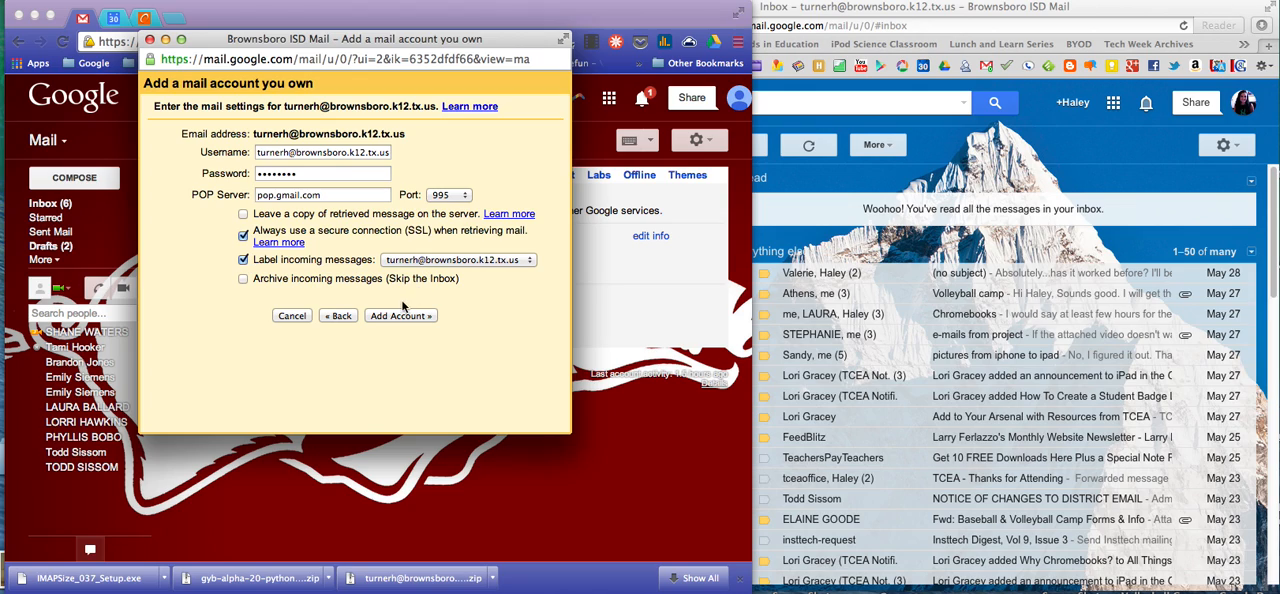
pyautogui.click(401, 315)
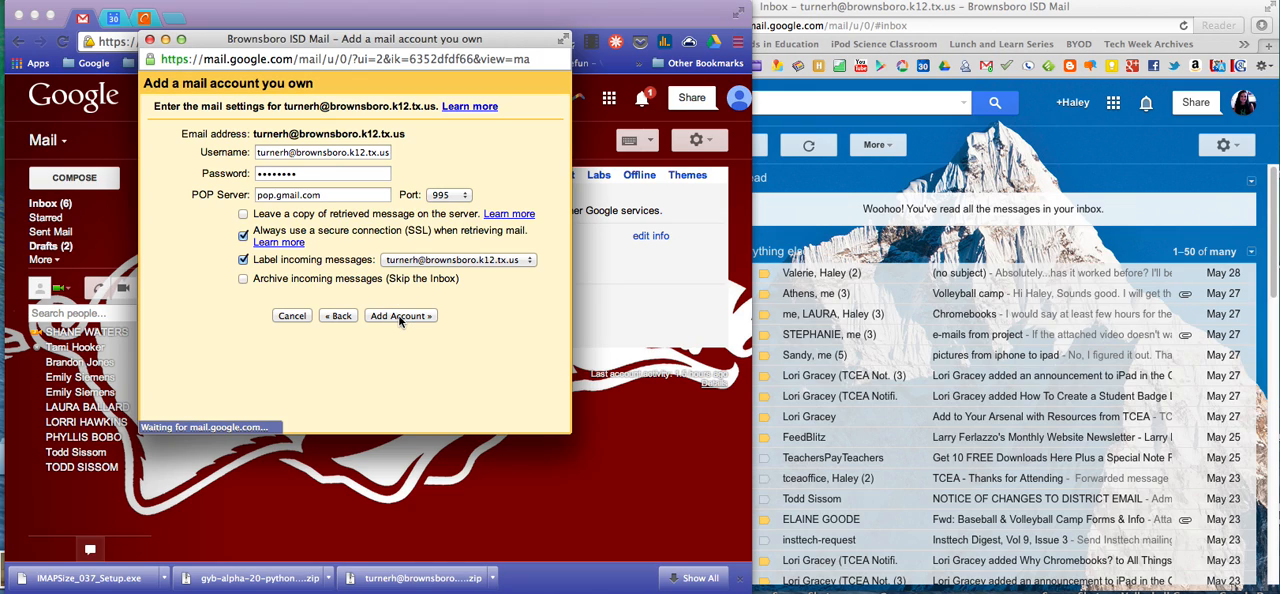
# Decline sending mail as the Brownsboro address and finish the account setup
pyautogui.click(400, 315)
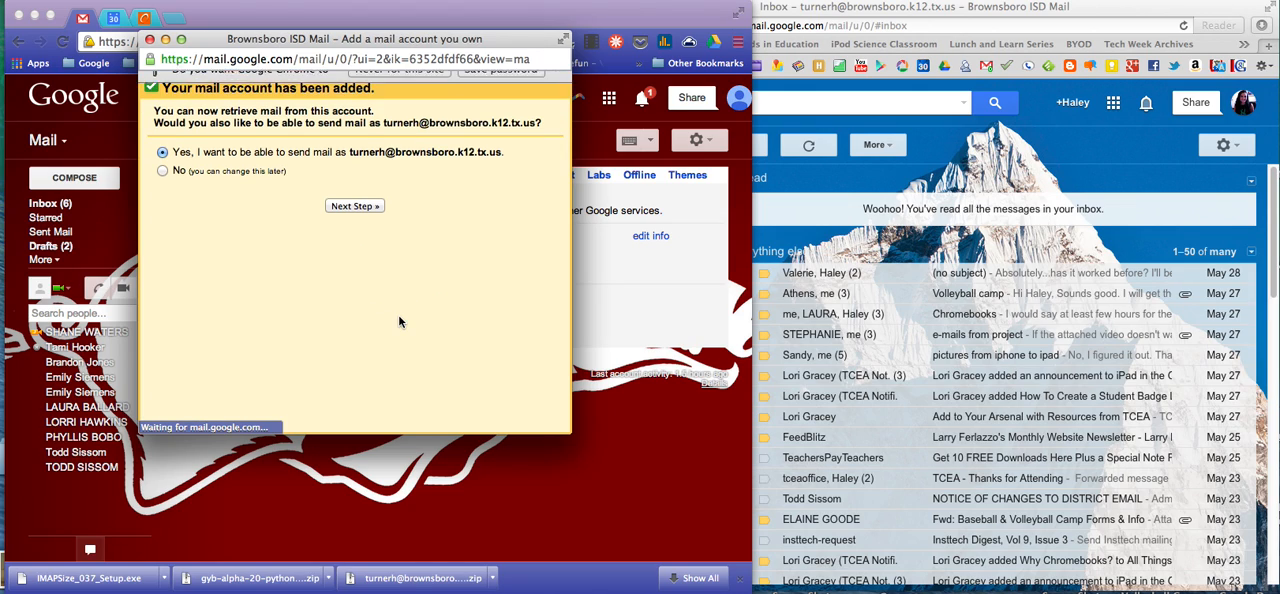
pyautogui.click(163, 199)
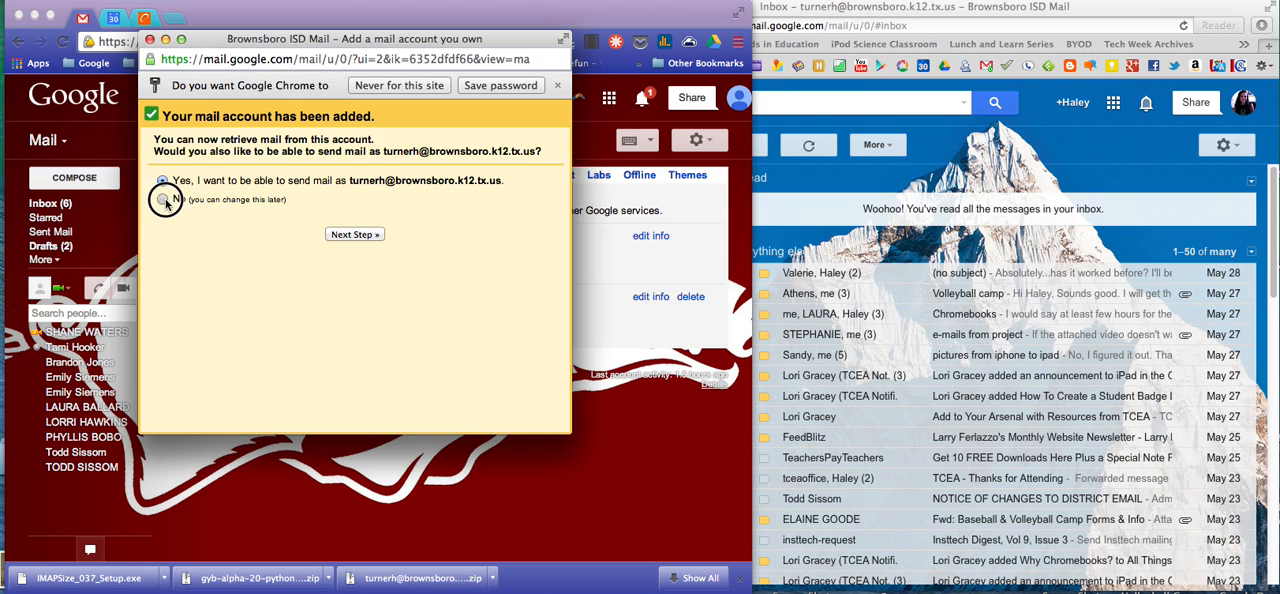
pyautogui.click(162, 199)
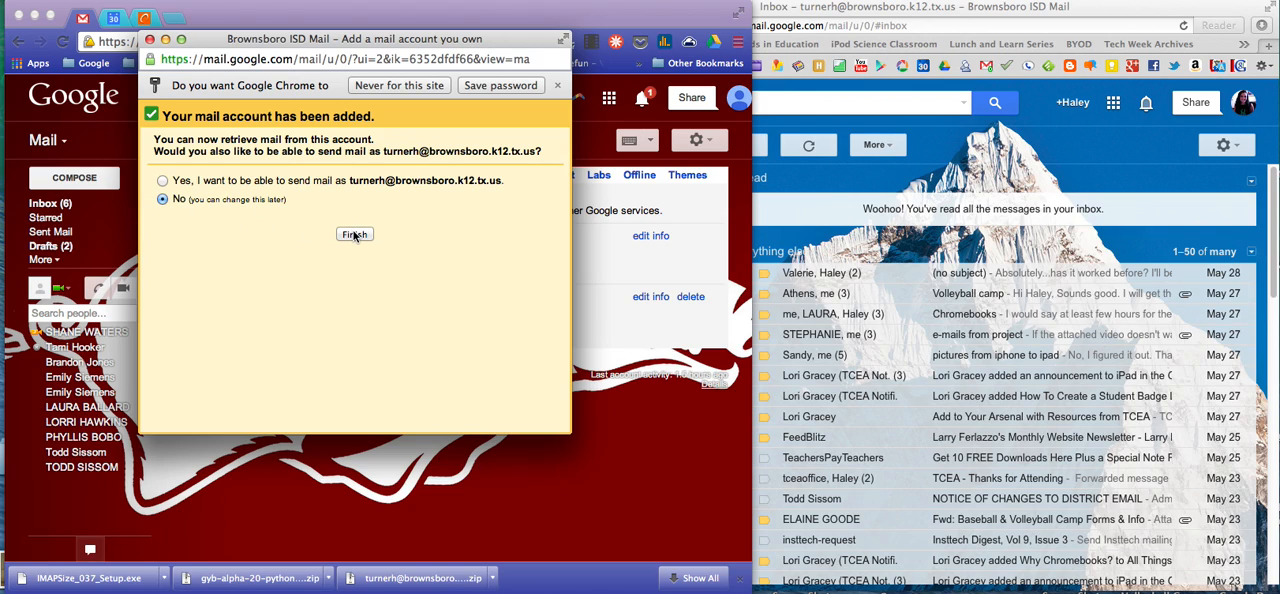
pyautogui.click(354, 234)
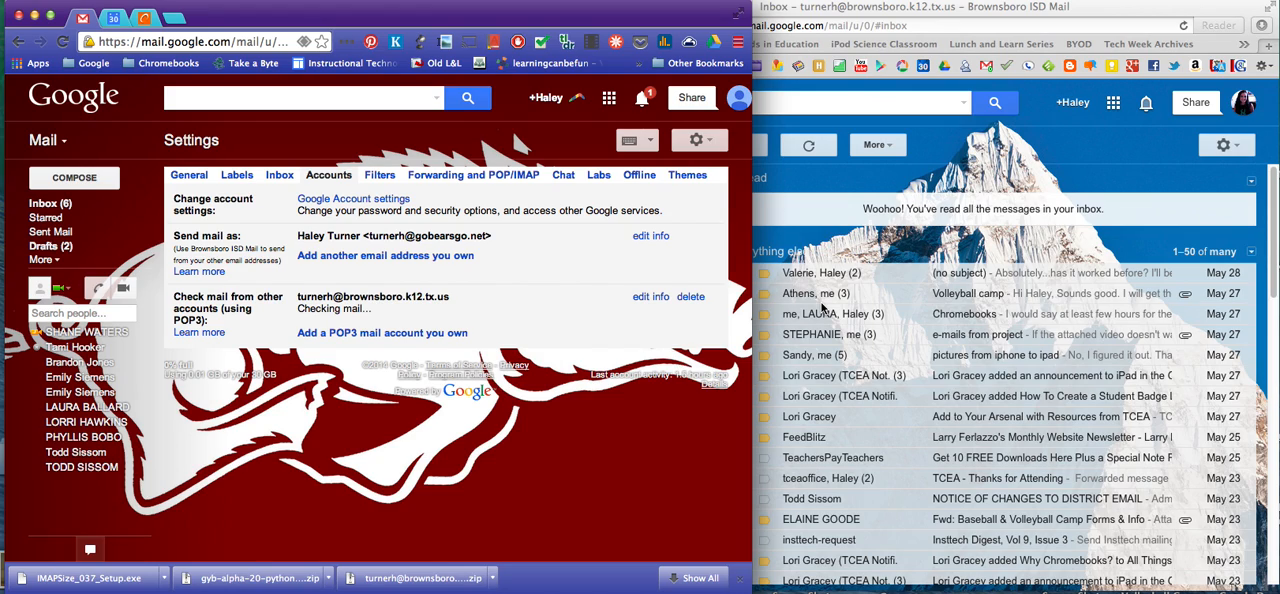
pyautogui.moveTo(1069, 77)
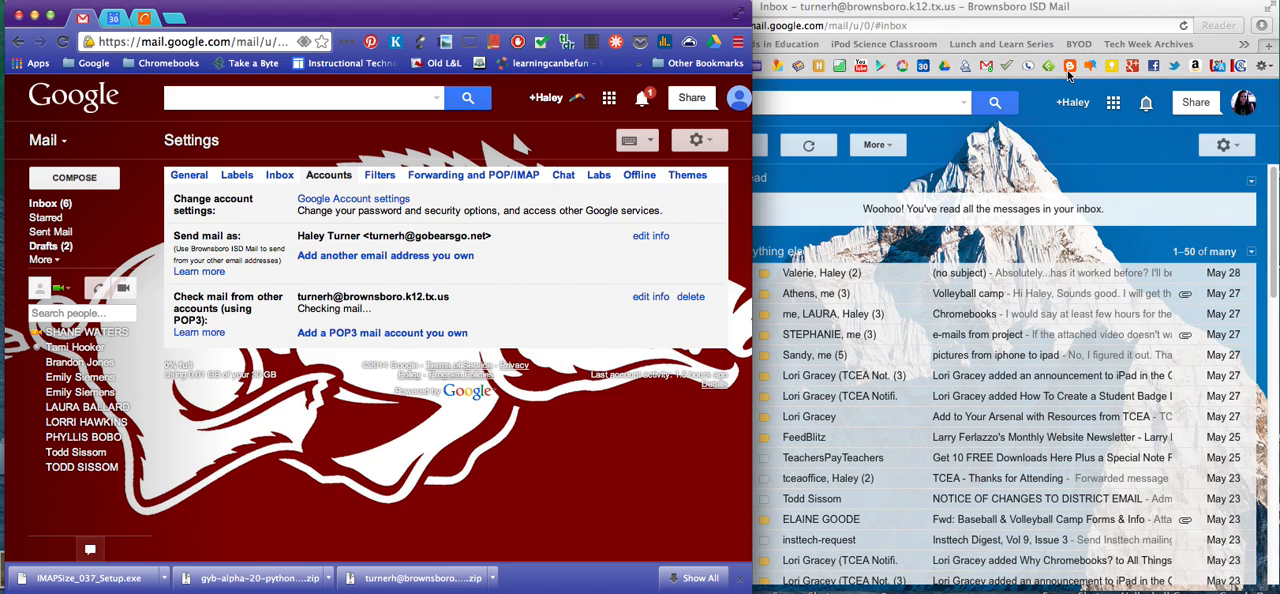